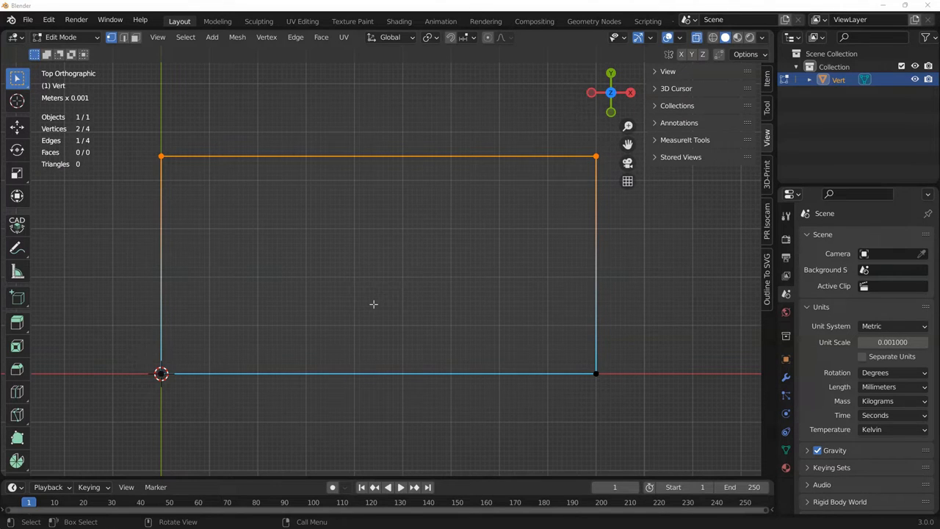
{"action": "mouse_move", "coordinate": [320, 447]}
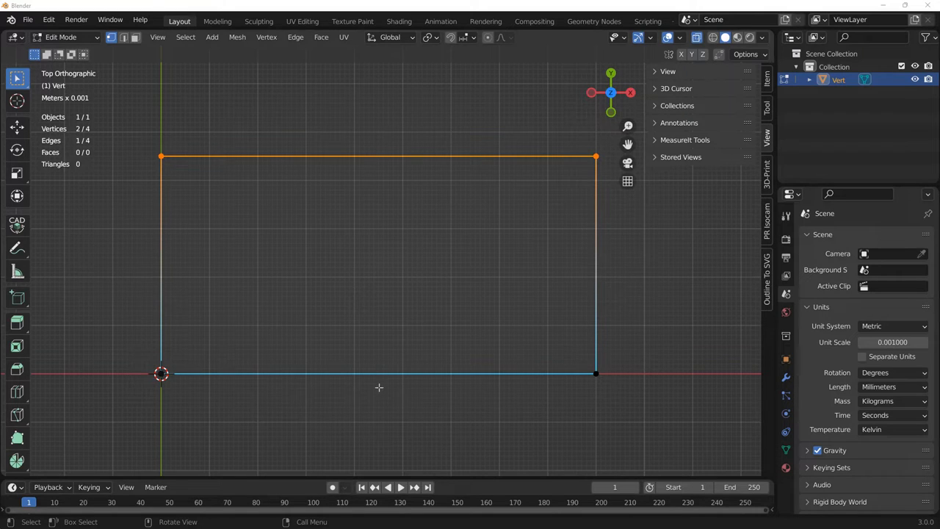
{"action": "mouse_move", "coordinate": [394, 407]}
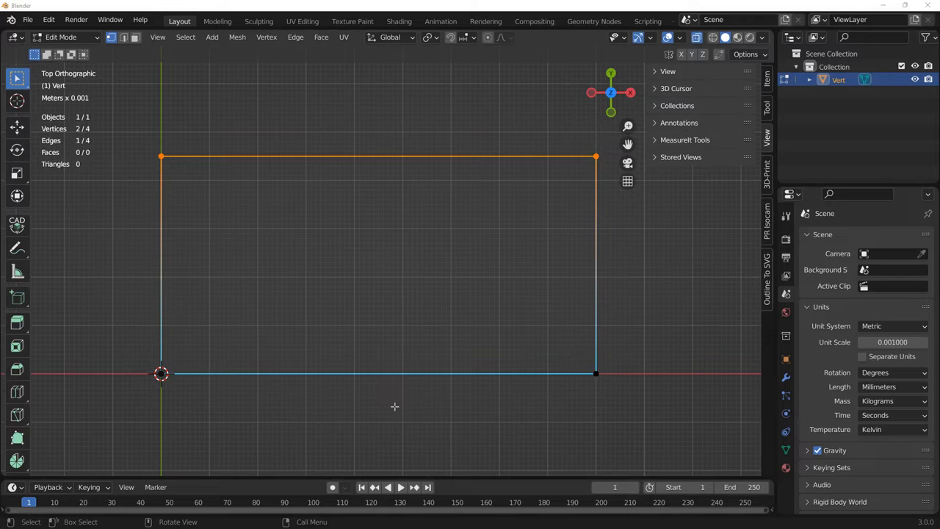
{"action": "mouse_move", "coordinate": [396, 152]}
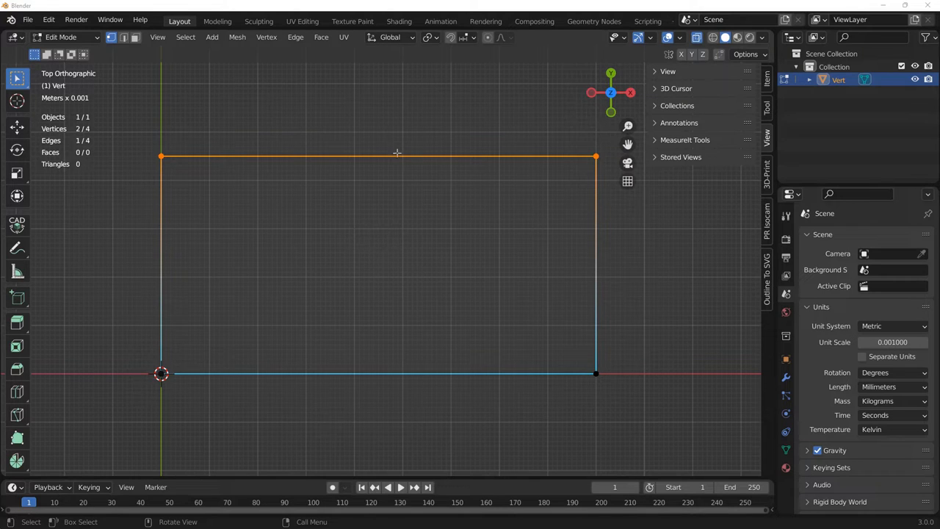
{"action": "mouse_move", "coordinate": [396, 144]}
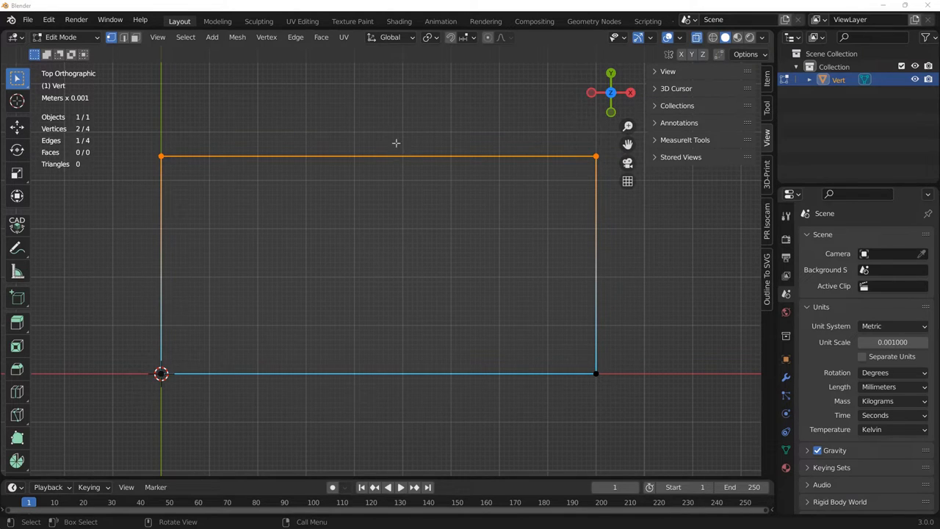
{"action": "mouse_move", "coordinate": [315, 160]}
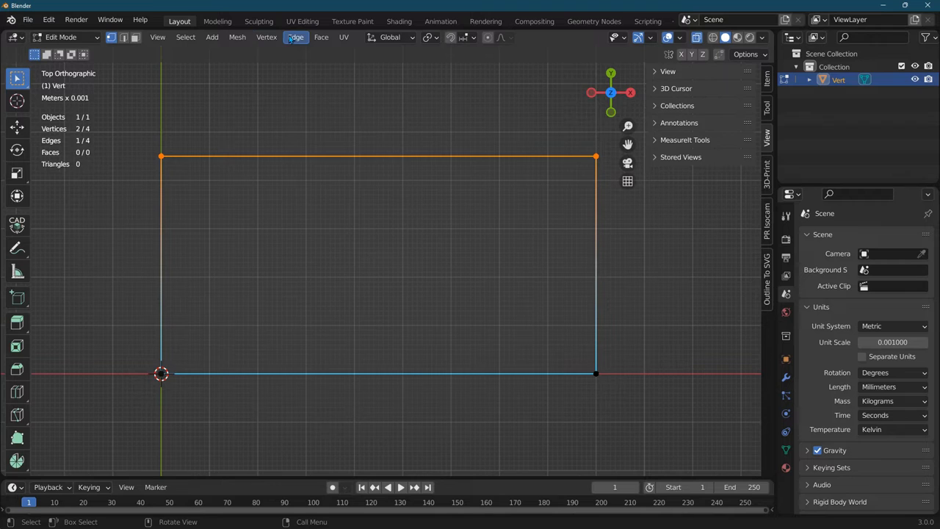
Subdivide the top and bottom edges to add a midpoint vertex on each
{"action": "left_click", "coordinate": [296, 37]}
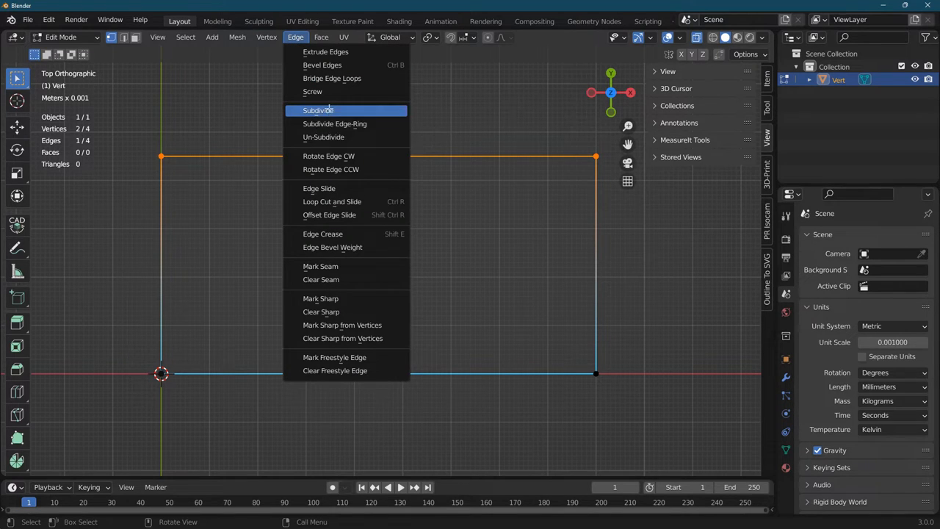
{"action": "left_click", "coordinate": [318, 108]}
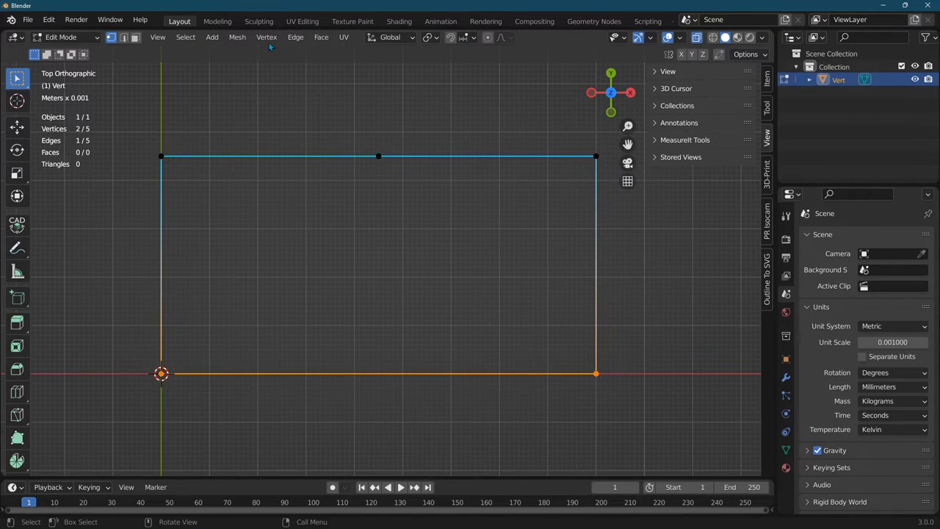
{"action": "left_click", "coordinate": [295, 37]}
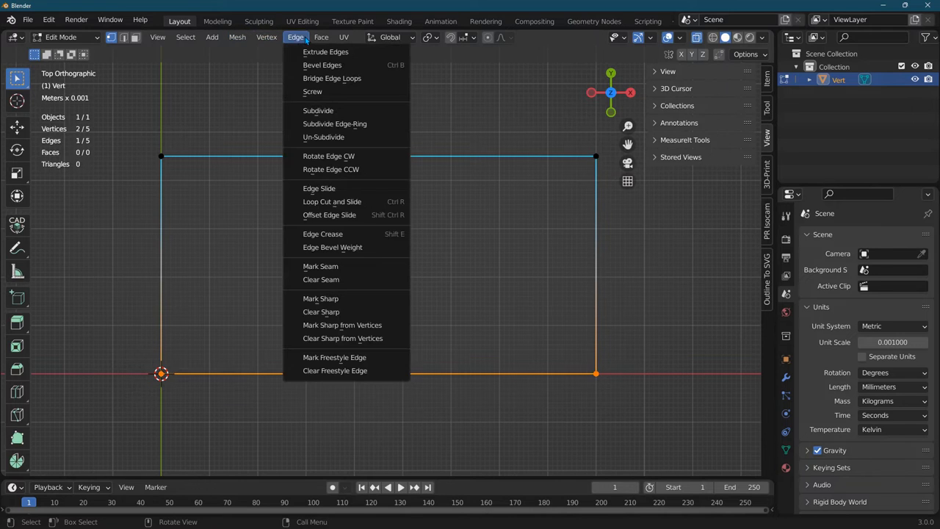
{"action": "left_click", "coordinate": [317, 110]}
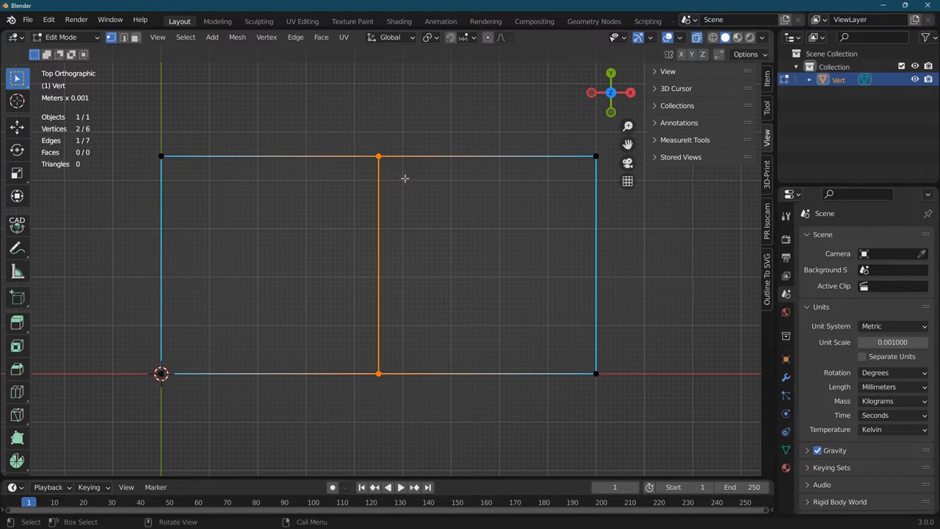
{"action": "mouse_move", "coordinate": [392, 311]}
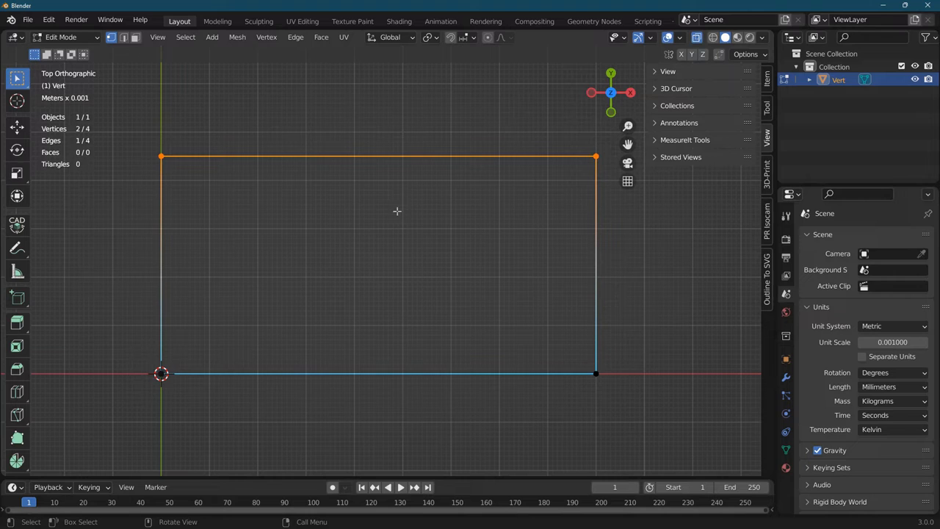
{"action": "mouse_move", "coordinate": [374, 121]}
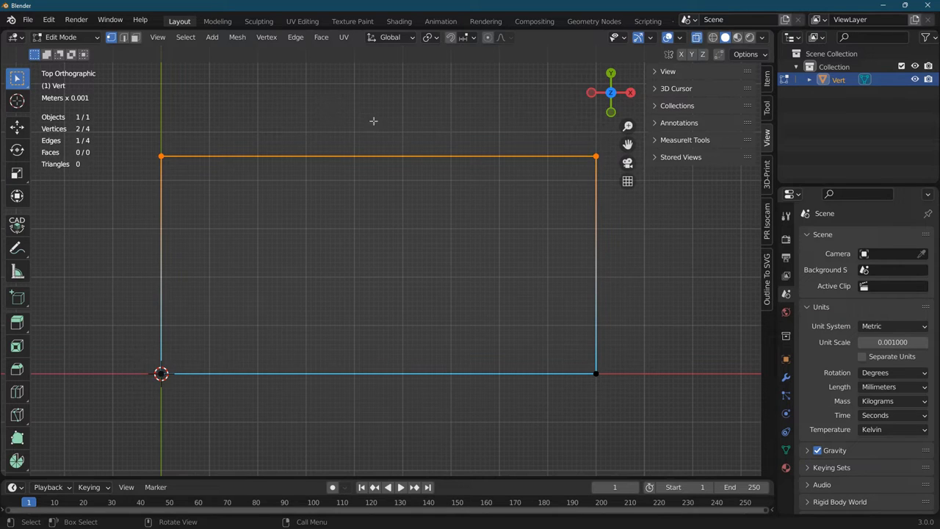
{"action": "mouse_move", "coordinate": [398, 170]}
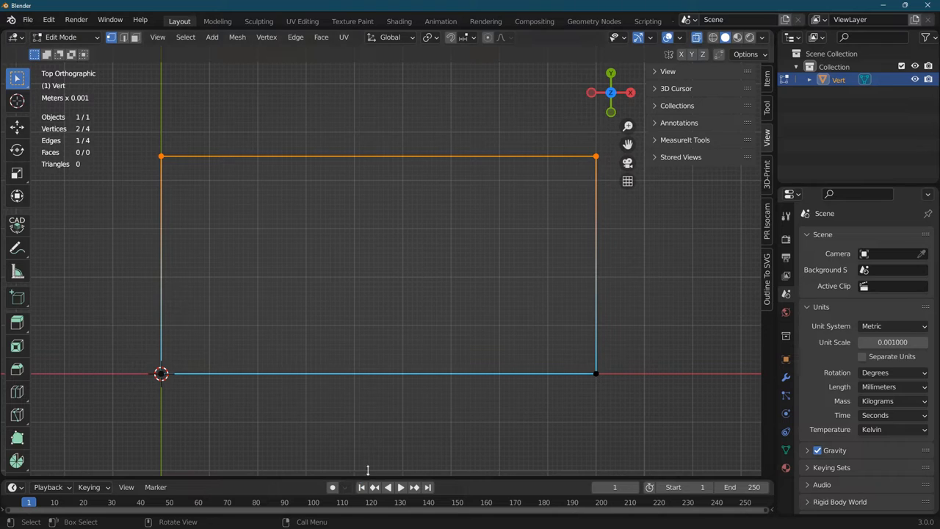
{"action": "mouse_move", "coordinate": [225, 142]}
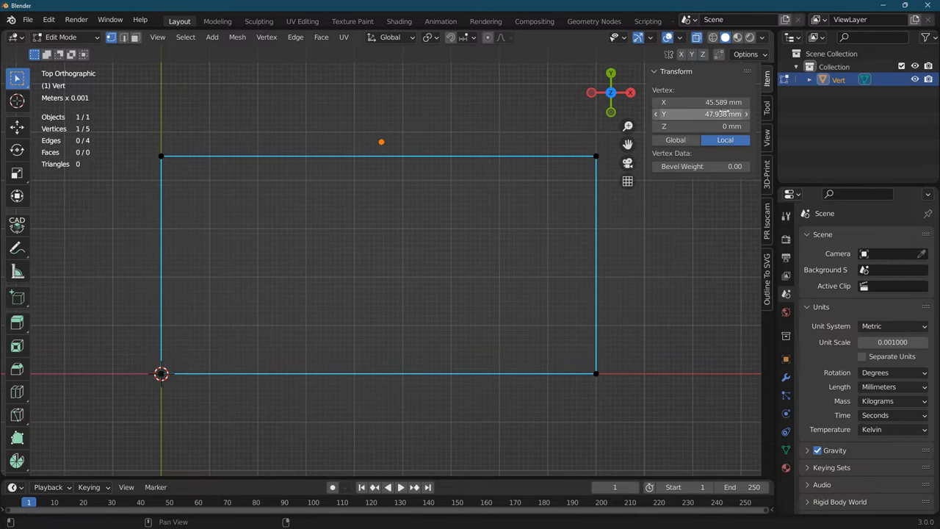
Place the lone vertex at X 45 mm, duplicate it below the bottom edge and select both
{"action": "double_click", "coordinate": [703, 103]}
{"action": "type", "text": "45"}
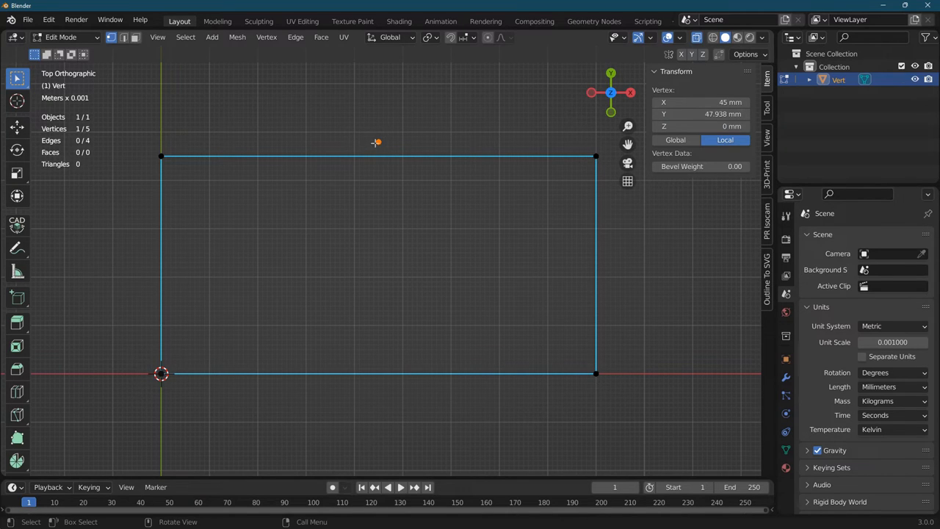
{"action": "mouse_move", "coordinate": [383, 402]}
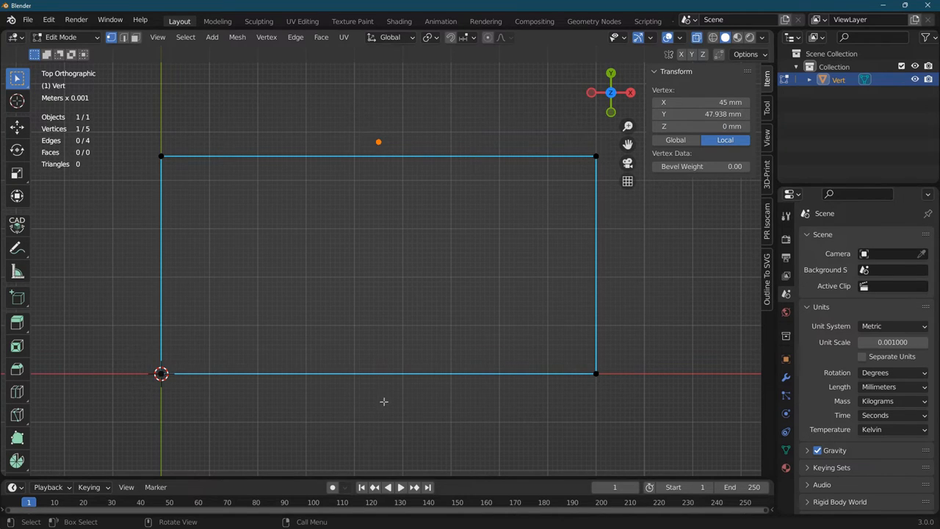
{"action": "mouse_move", "coordinate": [401, 147]}
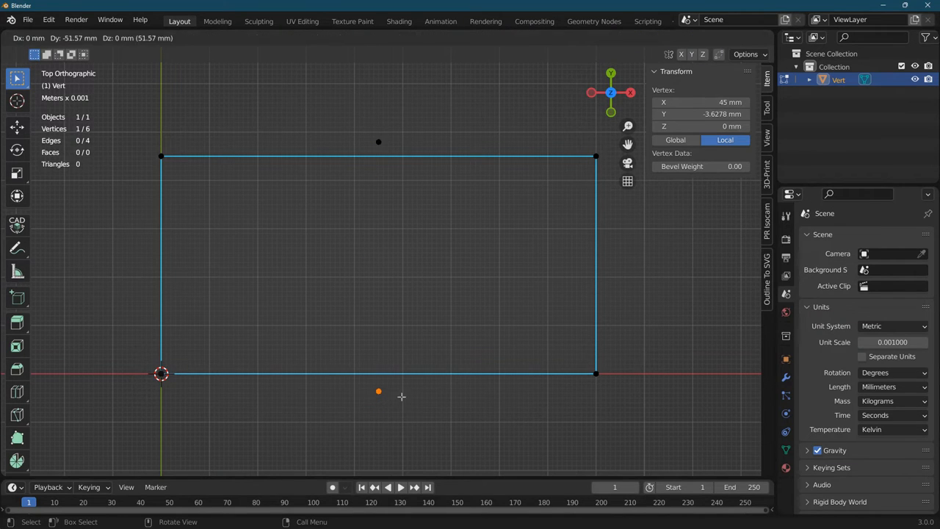
{"action": "double_click", "coordinate": [698, 103]}
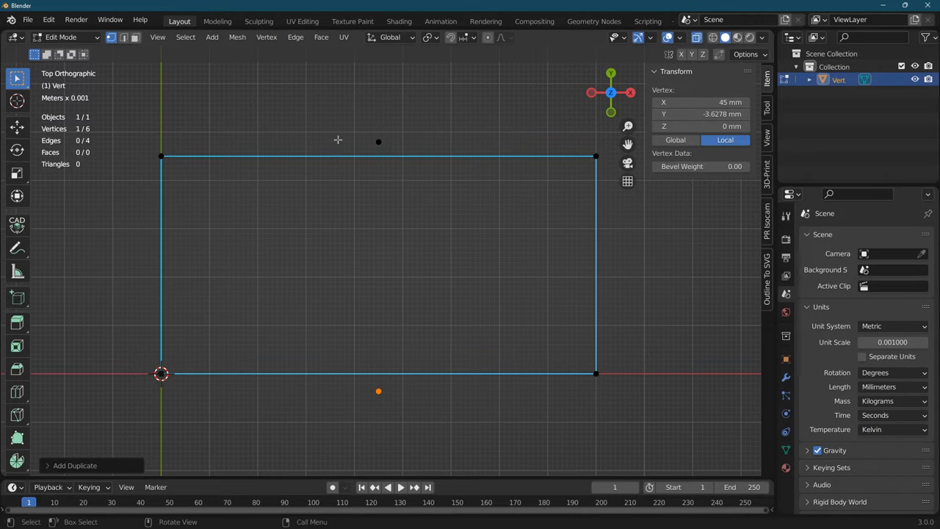
{"action": "left_click", "coordinate": [379, 141]}
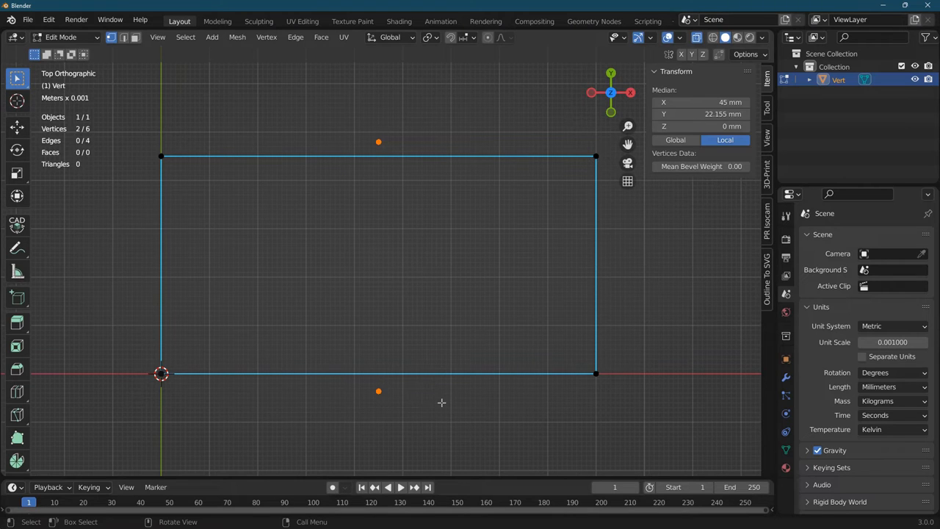
{"action": "mouse_move", "coordinate": [444, 344]}
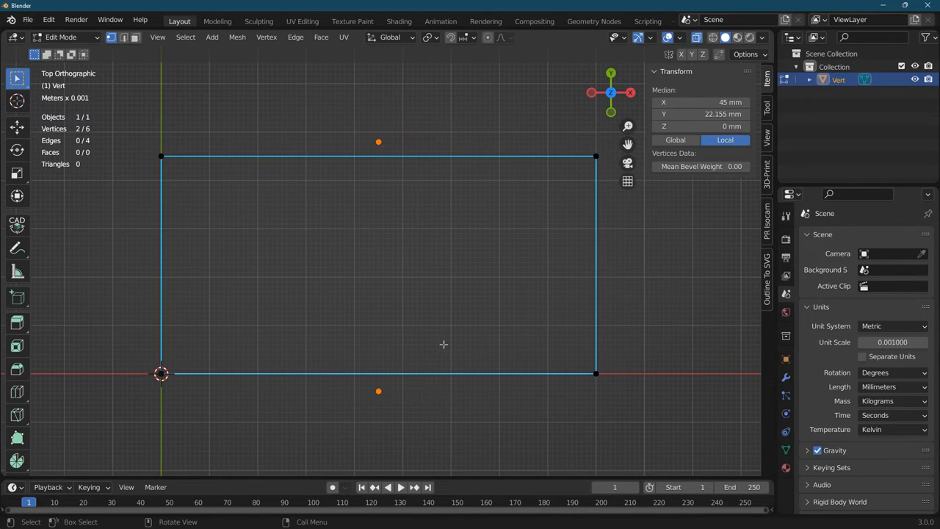
{"action": "left_click", "coordinate": [379, 268]}
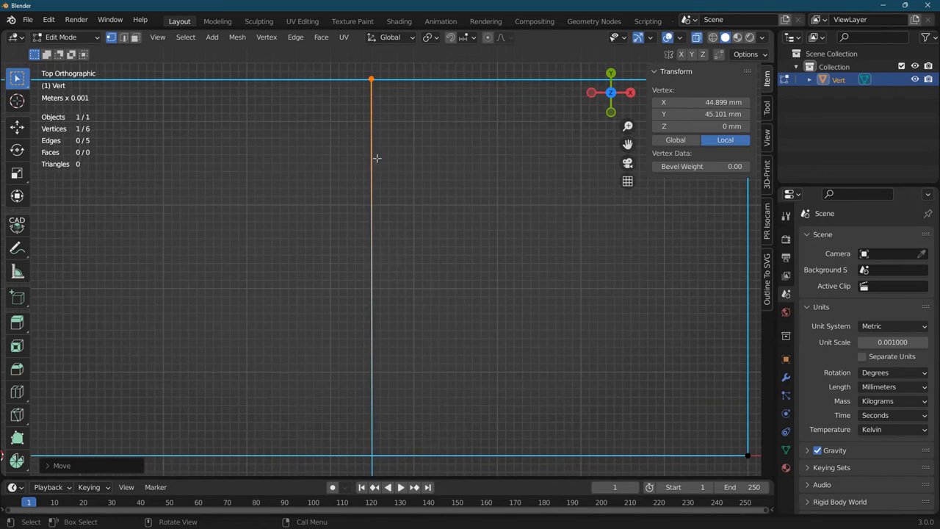
Move the center line's top vertex so the line sits at X 45 mm past both edges
{"action": "left_click_drag", "start_coordinate": [370, 79], "coordinate": [394, 140]}
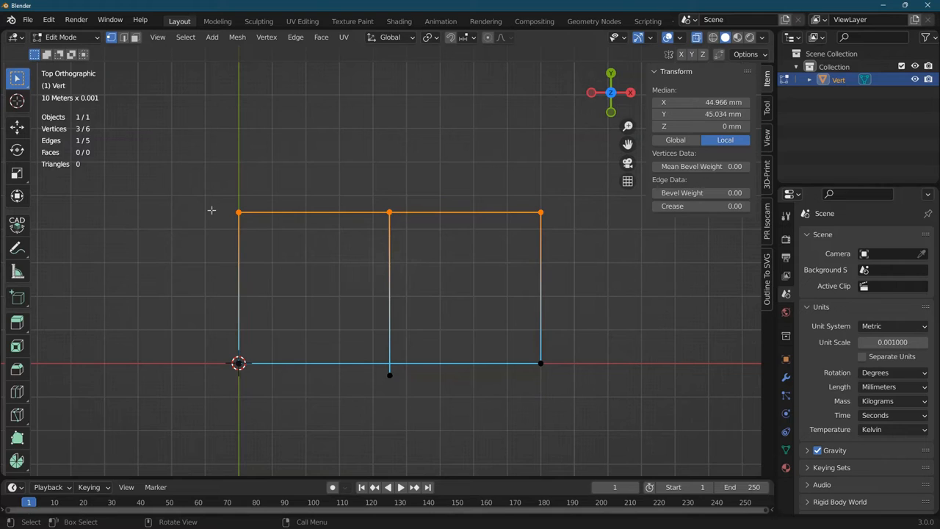
{"action": "mouse_move", "coordinate": [517, 207]}
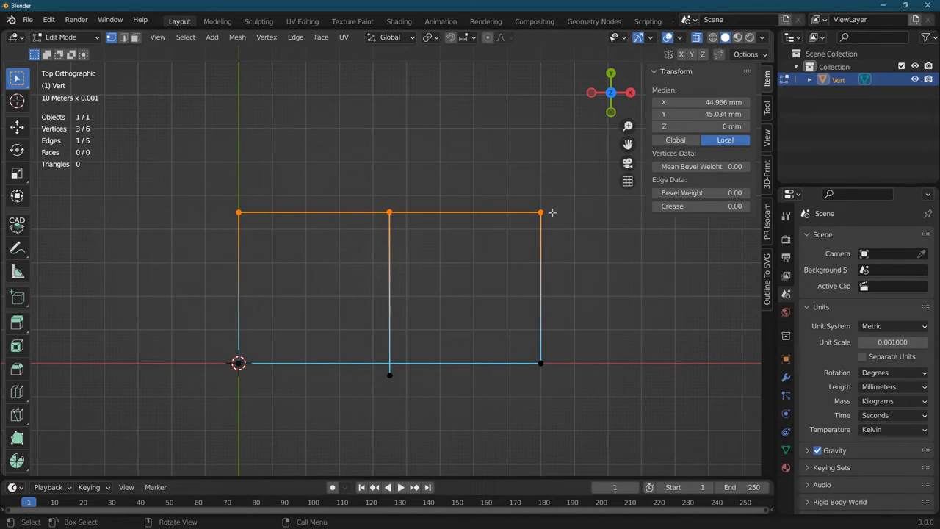
{"action": "left_click", "coordinate": [389, 213]}
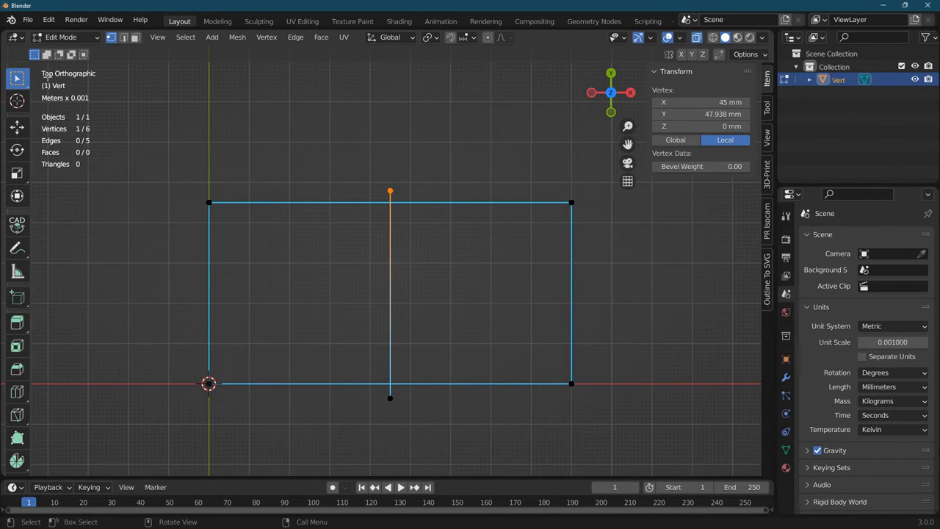
Select everything and run TinyCAD XALL to intersect the center line with top and bottom edges
{"action": "left_click", "coordinate": [340, 198]}
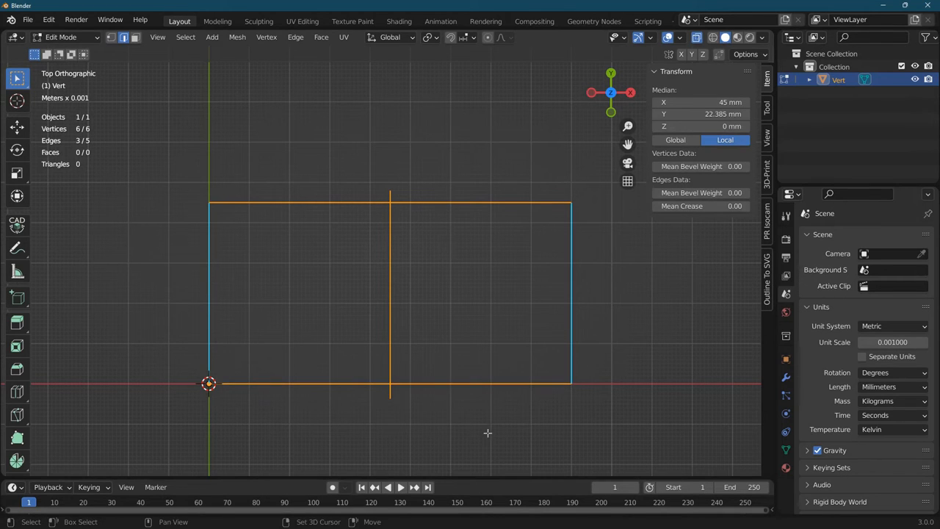
{"action": "mouse_move", "coordinate": [329, 159]}
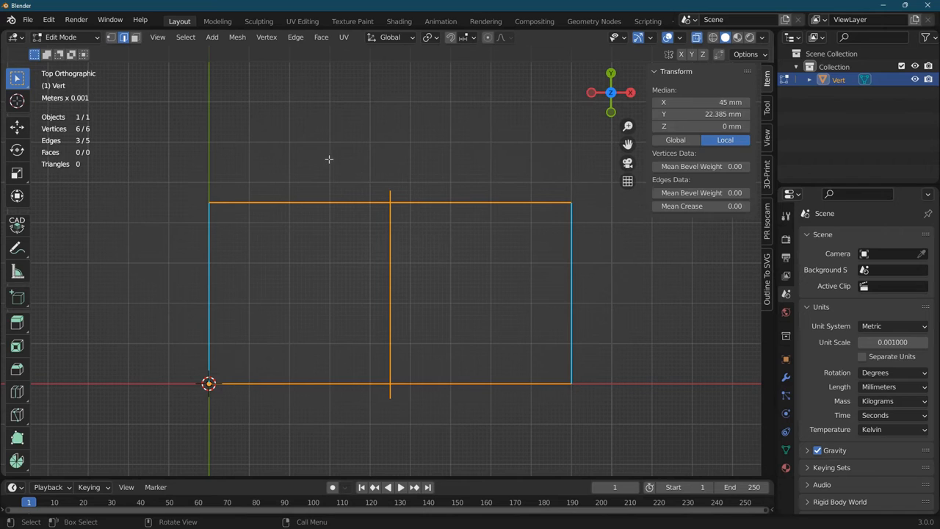
{"action": "mouse_move", "coordinate": [438, 199]}
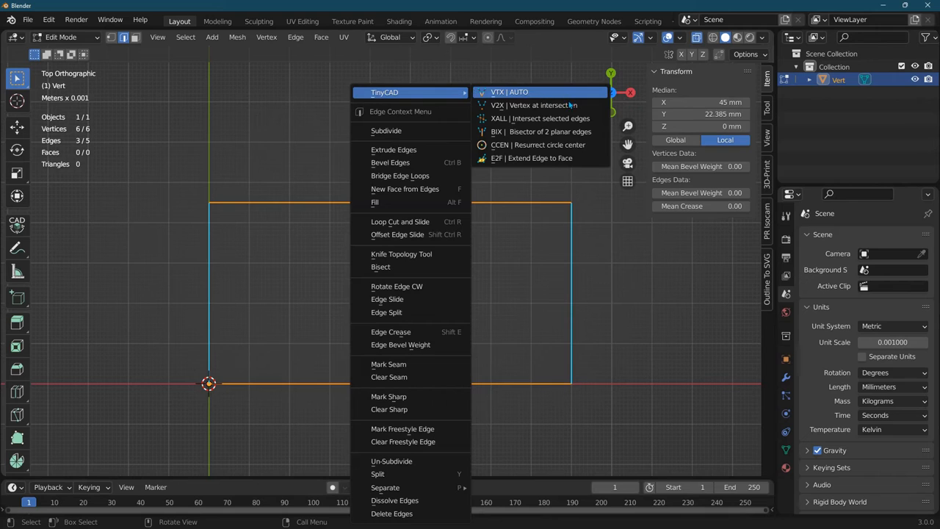
{"action": "mouse_move", "coordinate": [535, 106]}
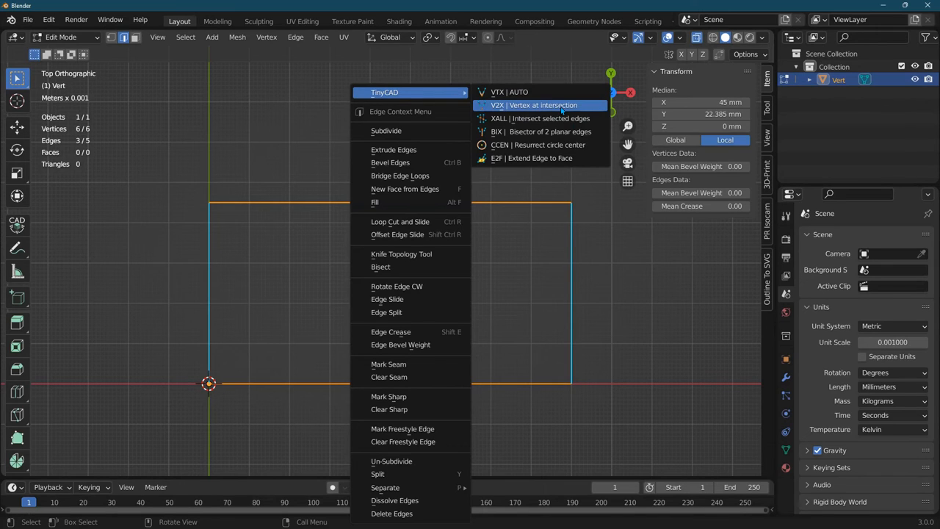
{"action": "mouse_move", "coordinate": [540, 118]}
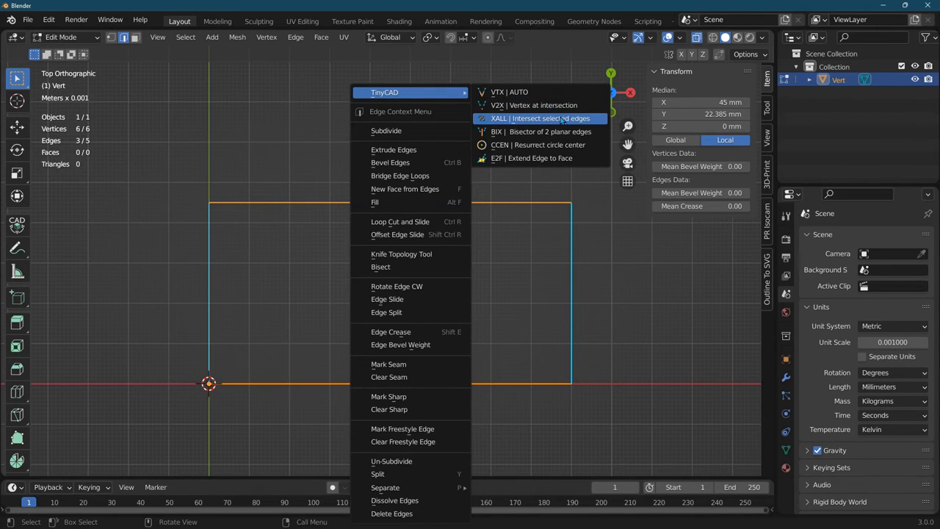
{"action": "left_click", "coordinate": [540, 118]}
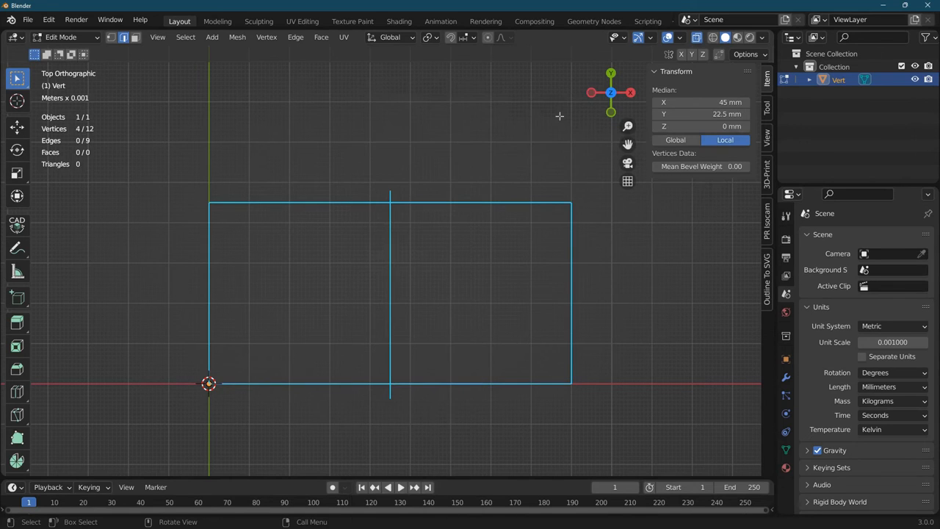
{"action": "left_click", "coordinate": [124, 38]}
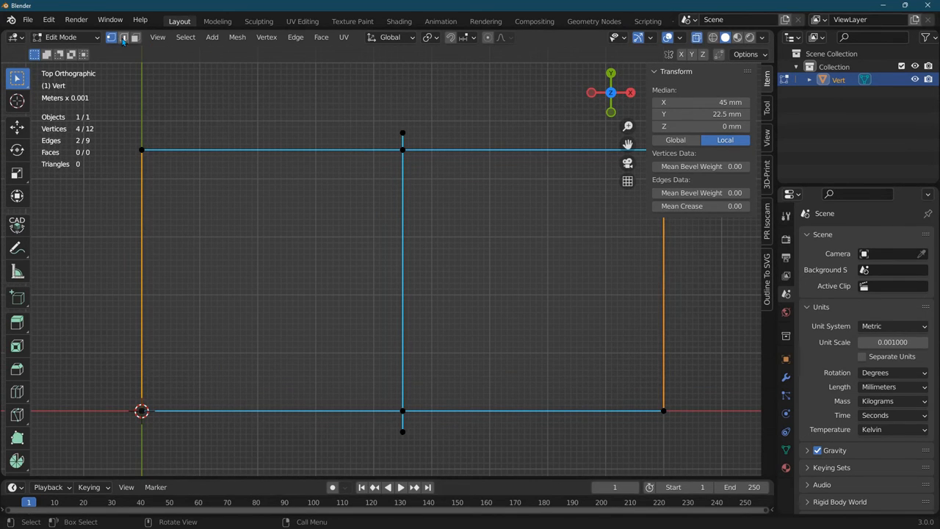
Recreate the bottom edge between the center vertex and the right corner
{"action": "left_click", "coordinate": [123, 38]}
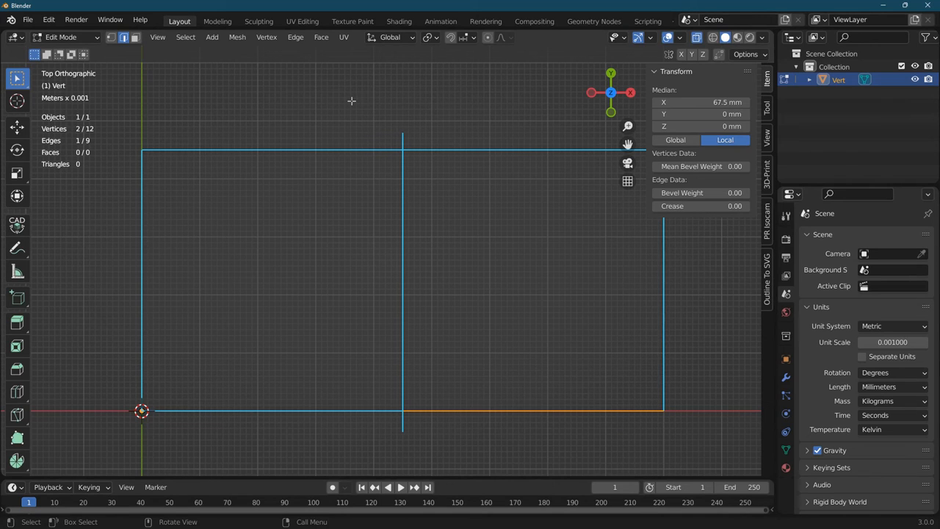
{"action": "mouse_move", "coordinate": [369, 97]}
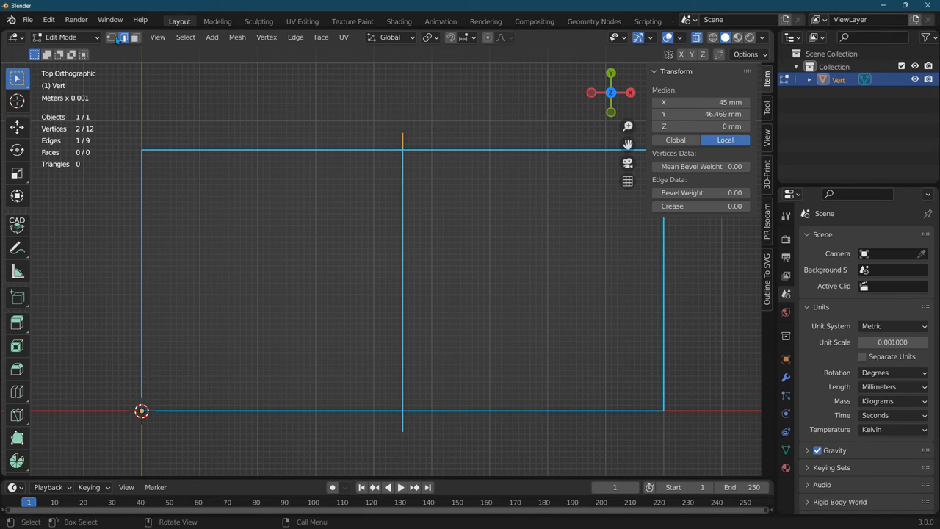
{"action": "mouse_move", "coordinate": [112, 38]}
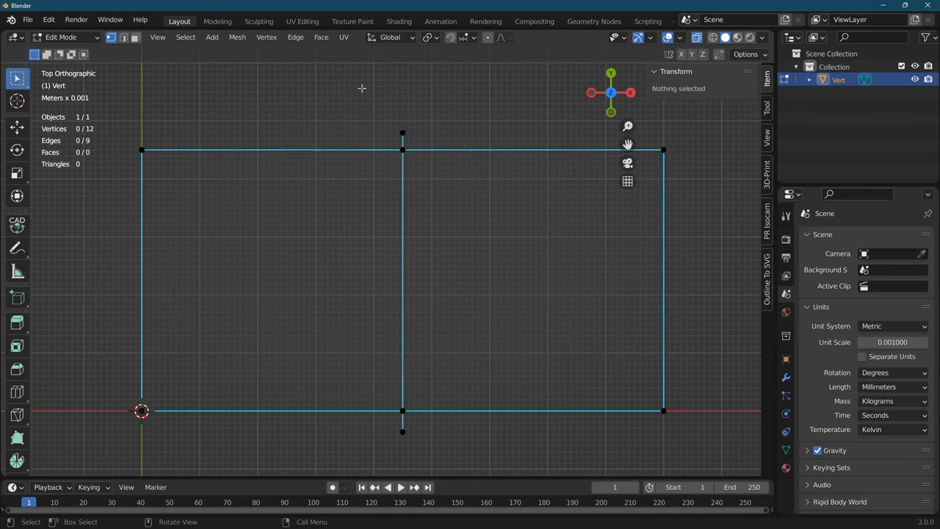
Delete the stub vertex protruding above the top edge
{"action": "left_click", "coordinate": [402, 133]}
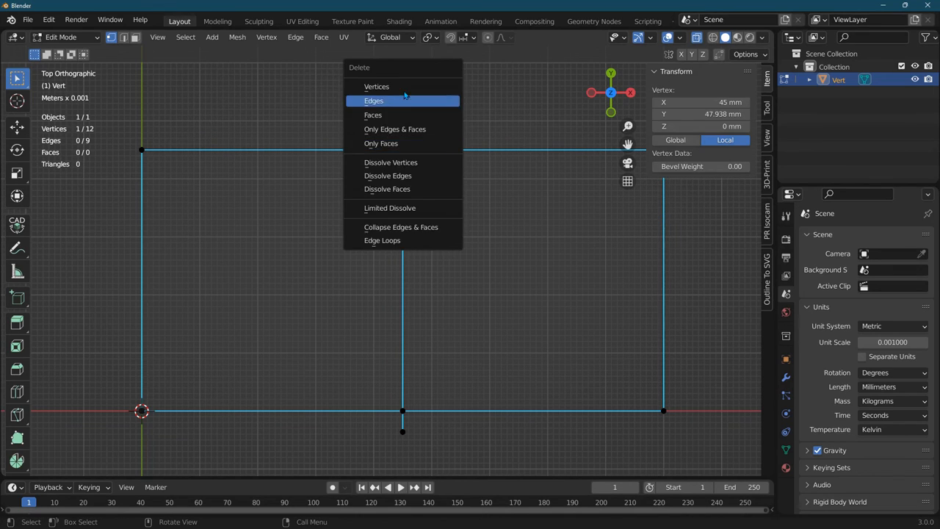
{"action": "left_click", "coordinate": [376, 85]}
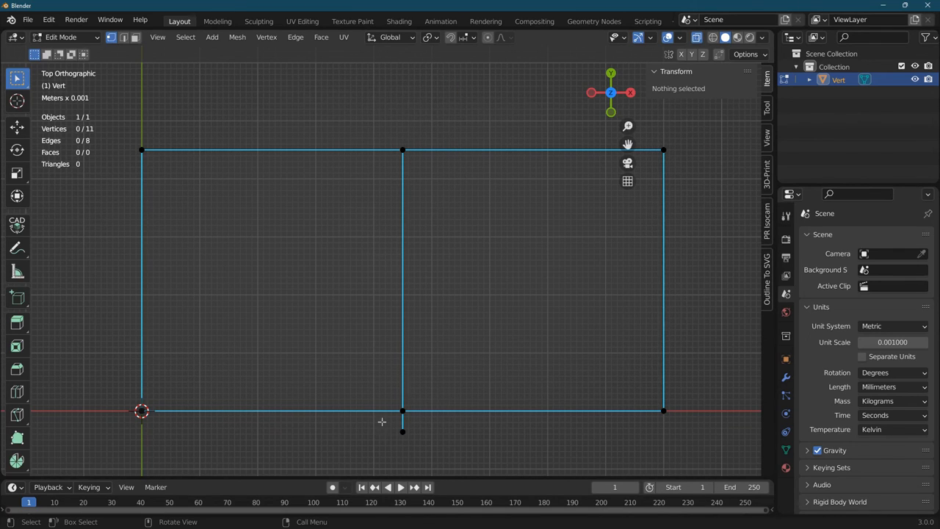
Delete the stub edge below the bottom edge and its leftover vertex
{"action": "left_click", "coordinate": [403, 410]}
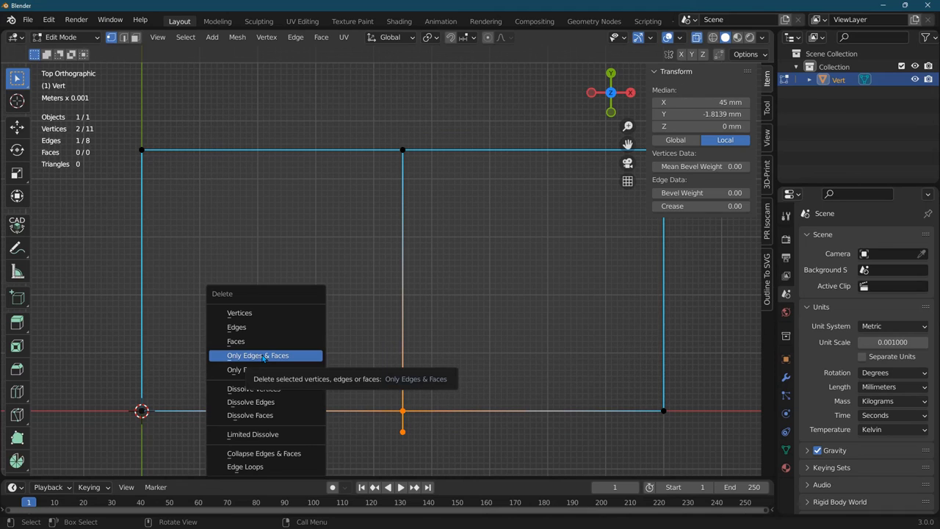
{"action": "left_click", "coordinate": [257, 354]}
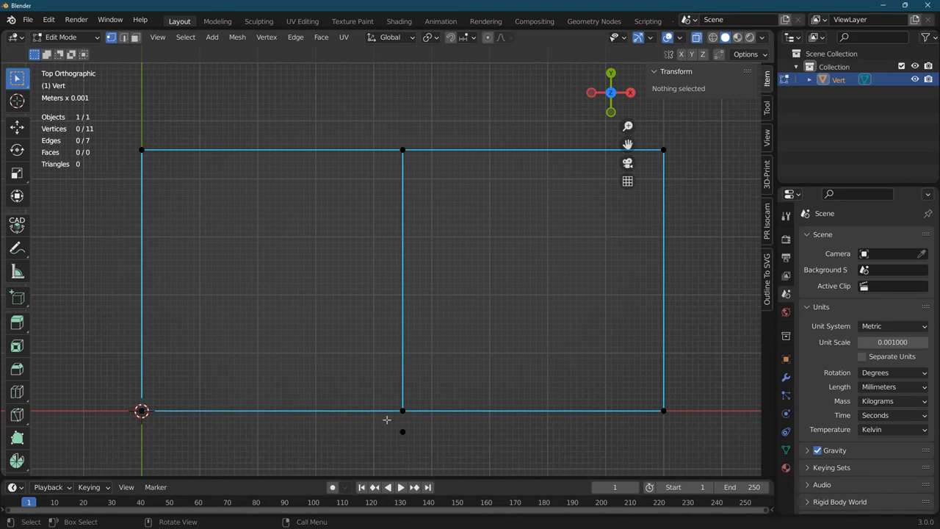
{"action": "left_click", "coordinate": [403, 432]}
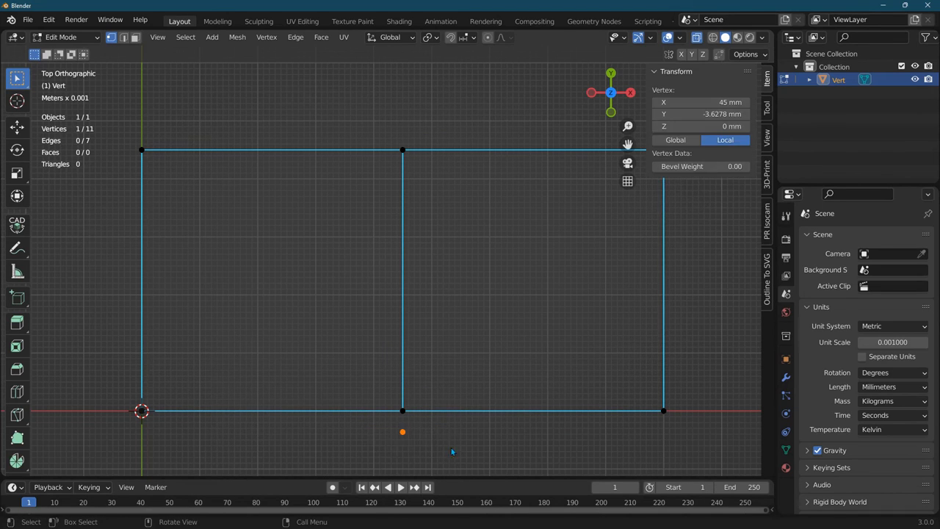
{"action": "left_click", "coordinate": [496, 341]}
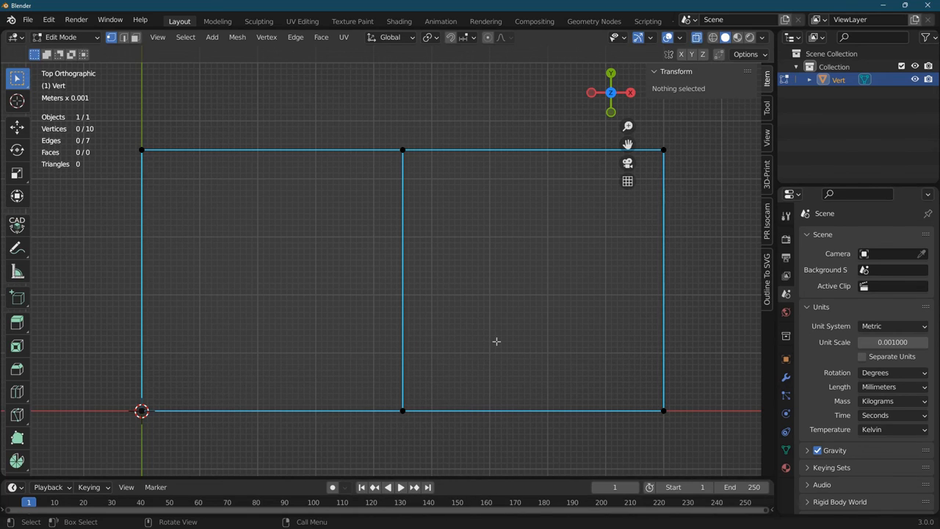